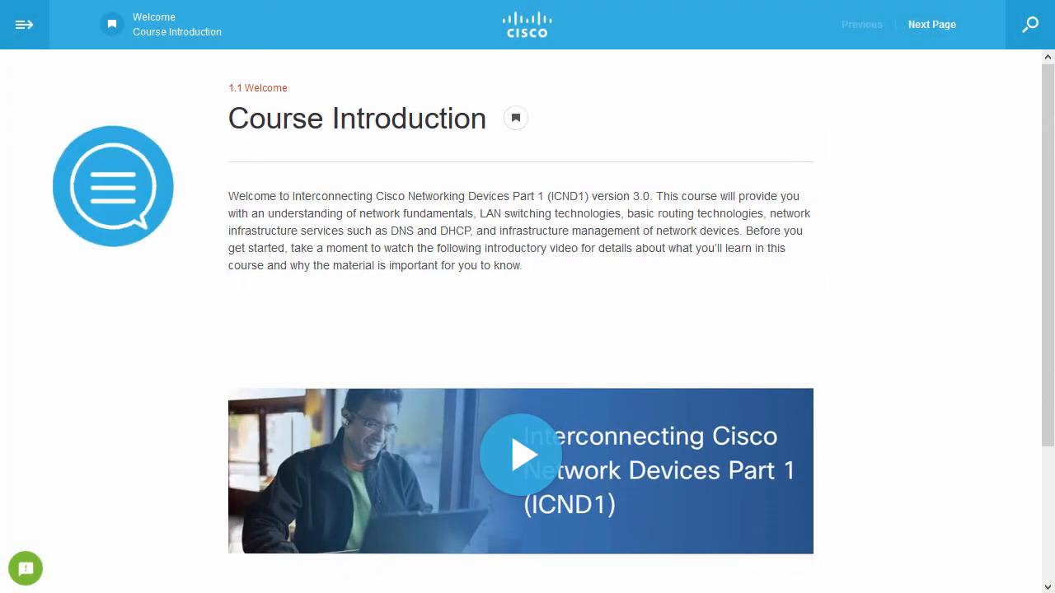
Play the introductory video on the ICND1 Course Introduction page
scroll("down", 3)
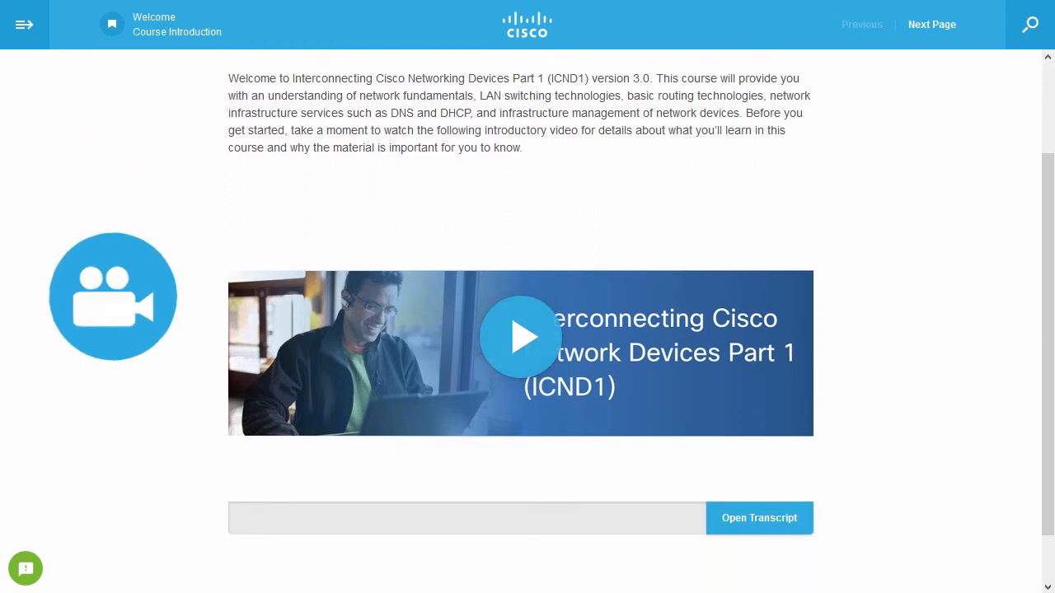
left_click(518, 340)
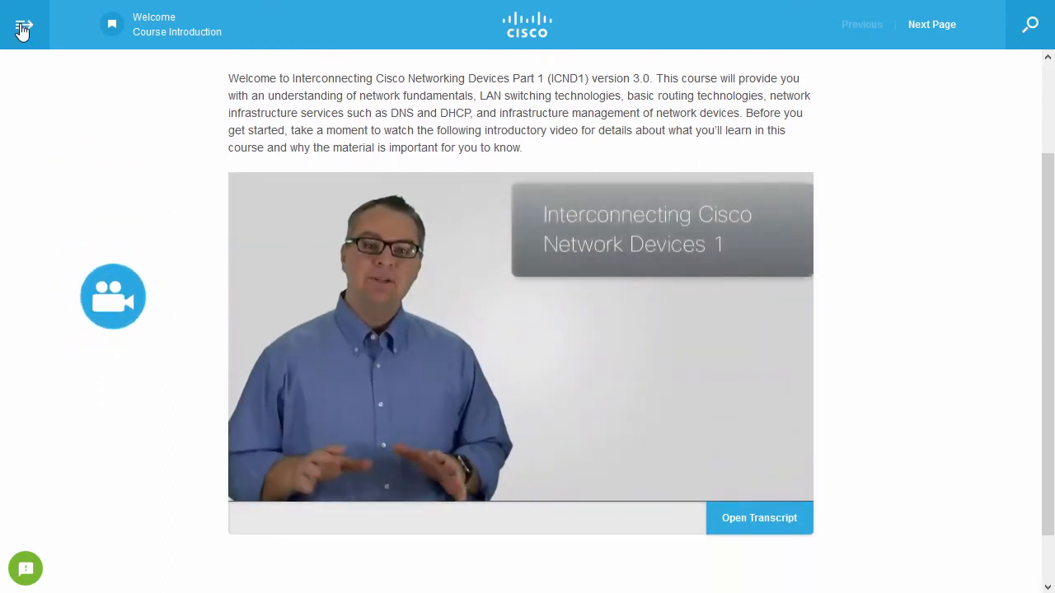
From the Table of Contents, go to lesson 1.6 Interpreting a Network Diagram in Section 1 and play its video
left_click(23, 27)
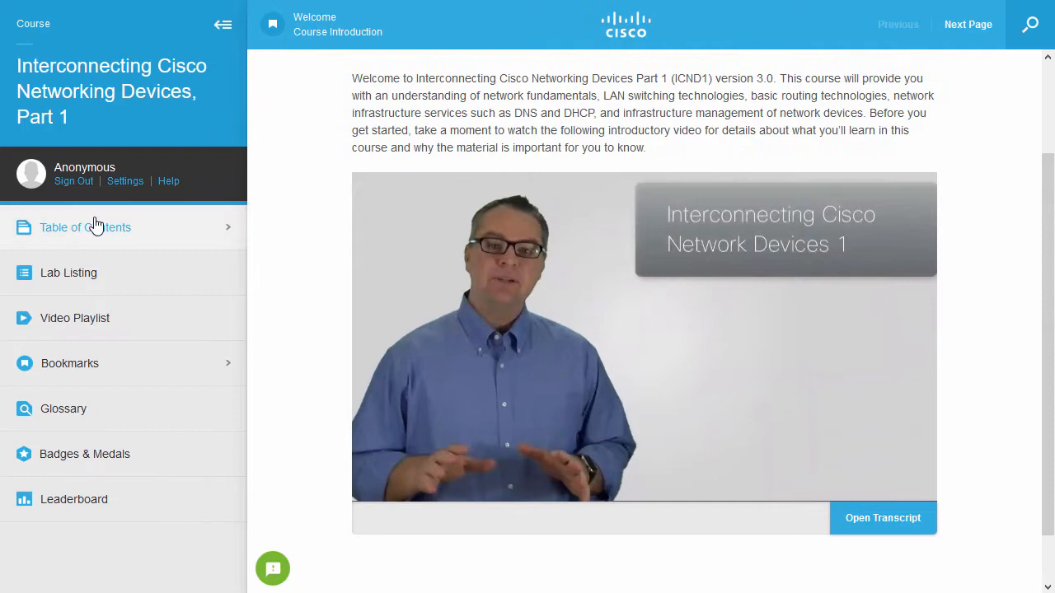
left_click(86, 228)
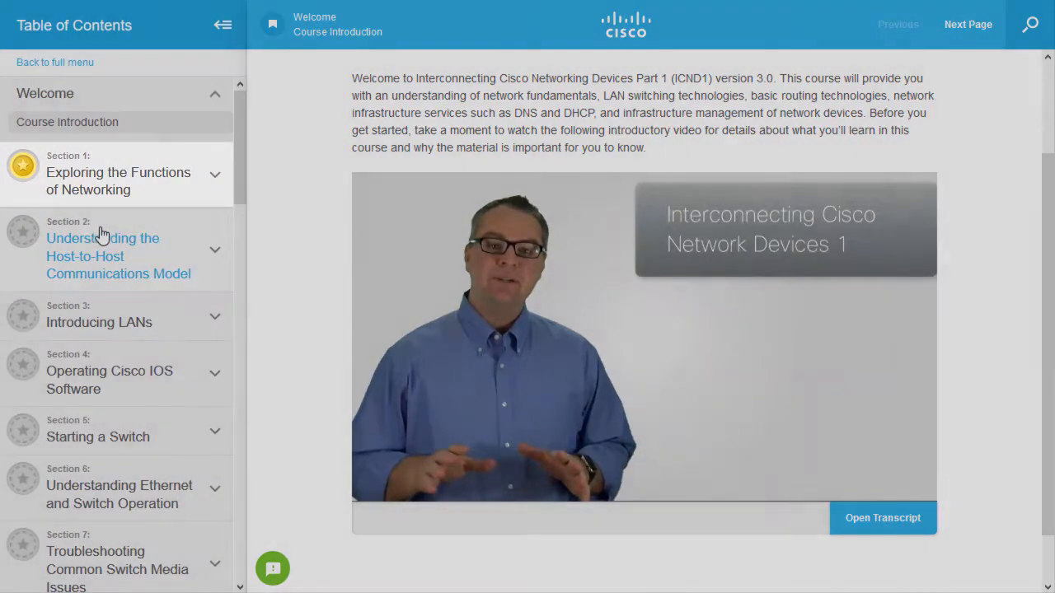
left_click(118, 180)
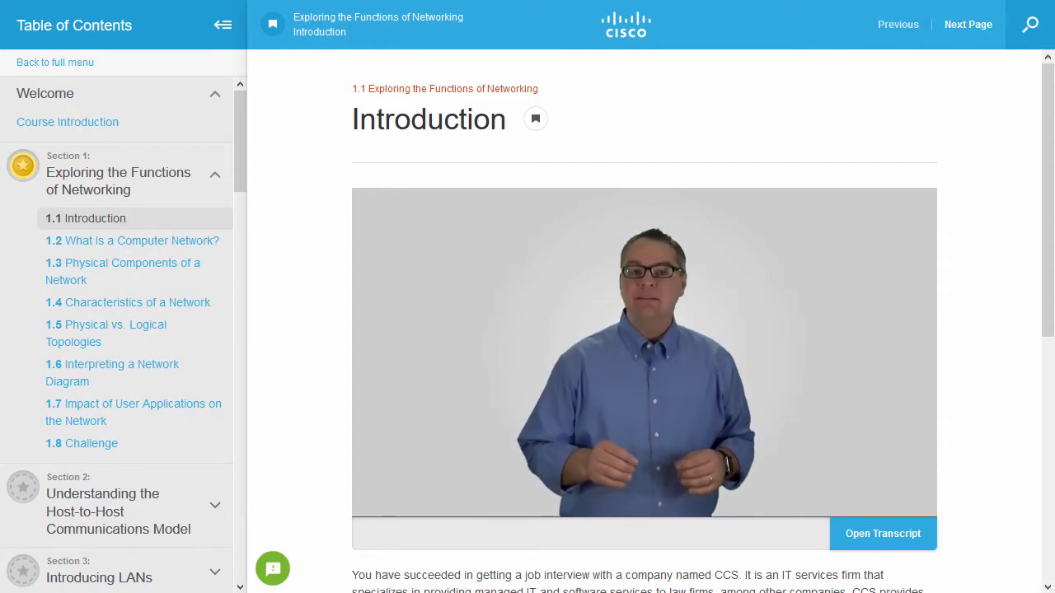
left_click(112, 372)
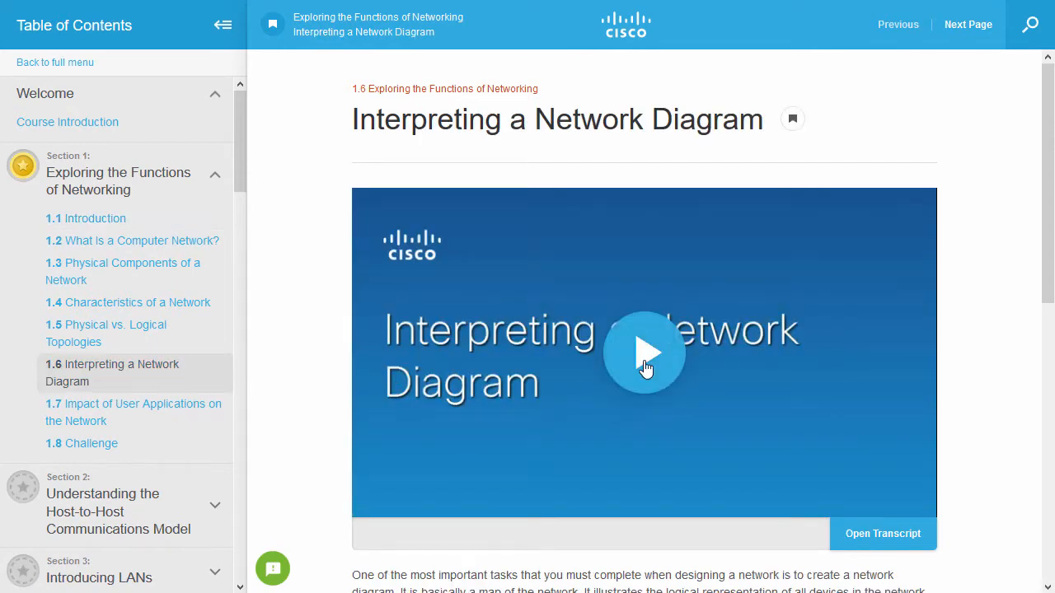
left_click(643, 353)
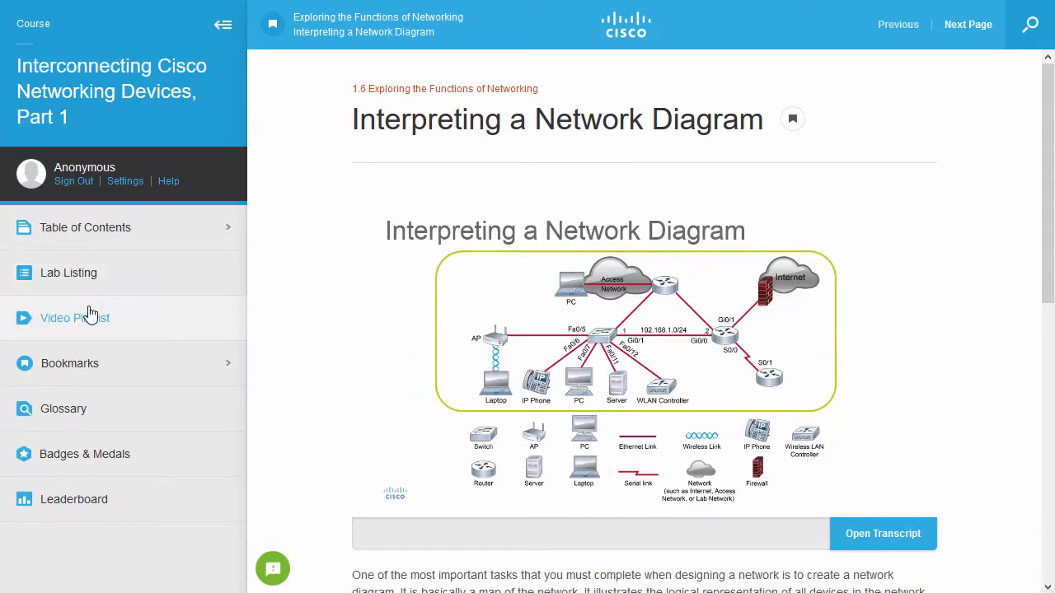
From the Video Playlist, view a video's transcript and go to its lesson 1.5 Physical vs. Logical Topologies page
left_click(76, 318)
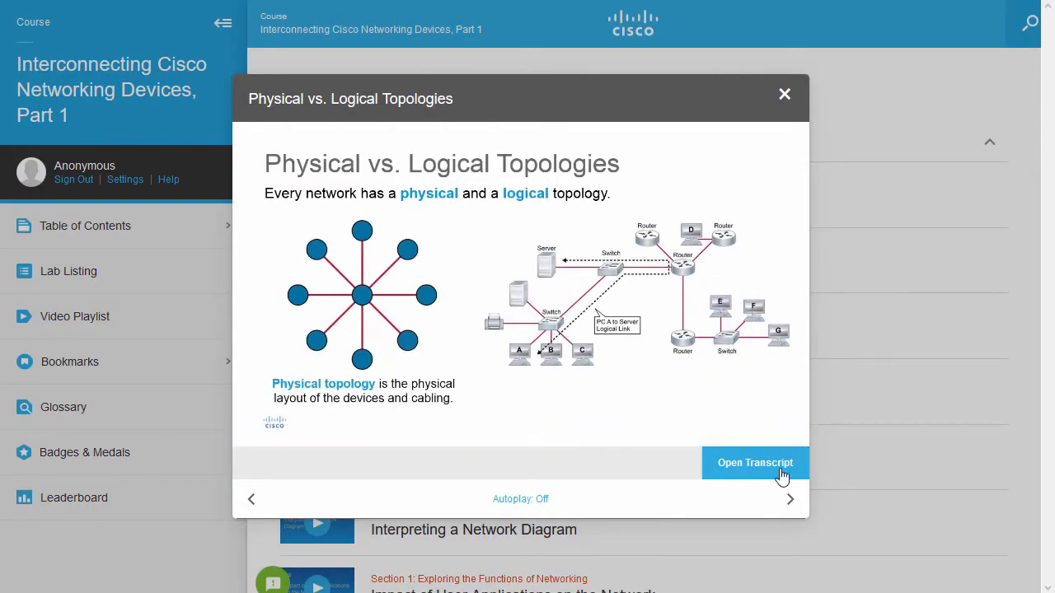
left_click(755, 463)
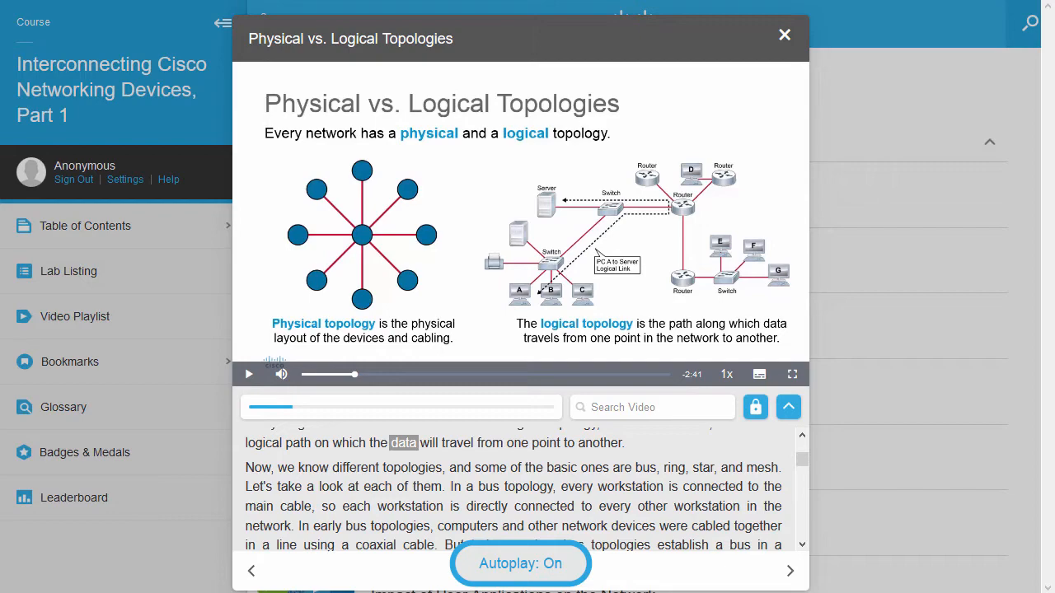
left_click(785, 34)
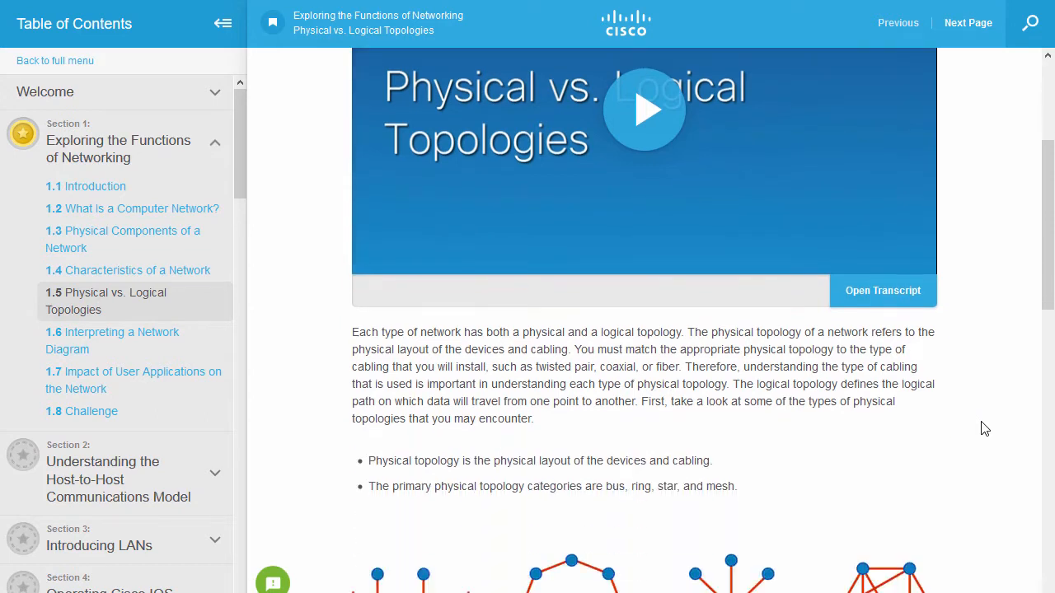
Move on from the topologies page to the next lesson, 1.6 Interpreting a Network Diagram
scroll("down", 3)
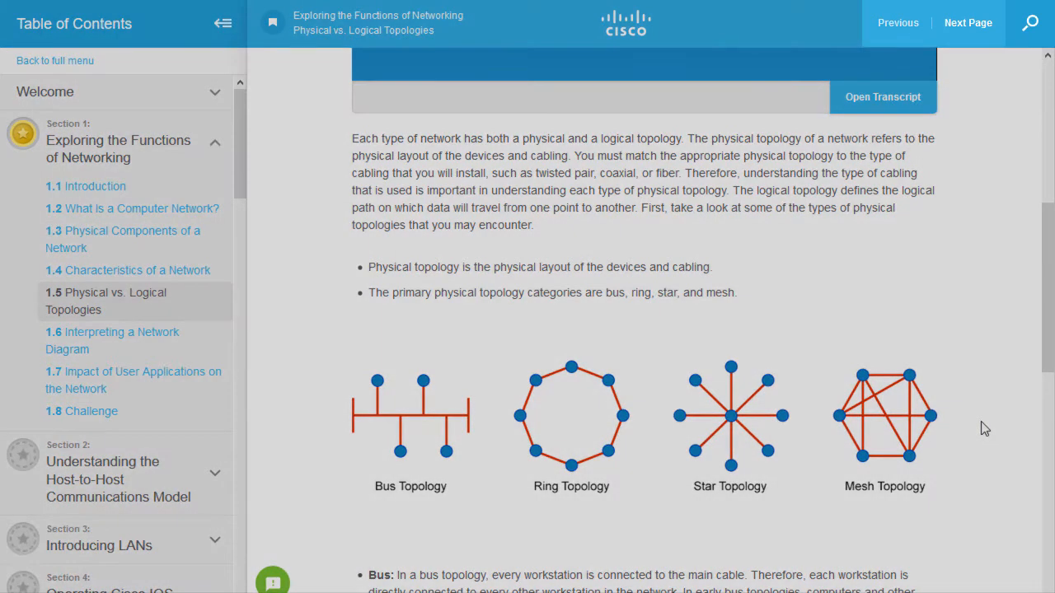
left_click(968, 23)
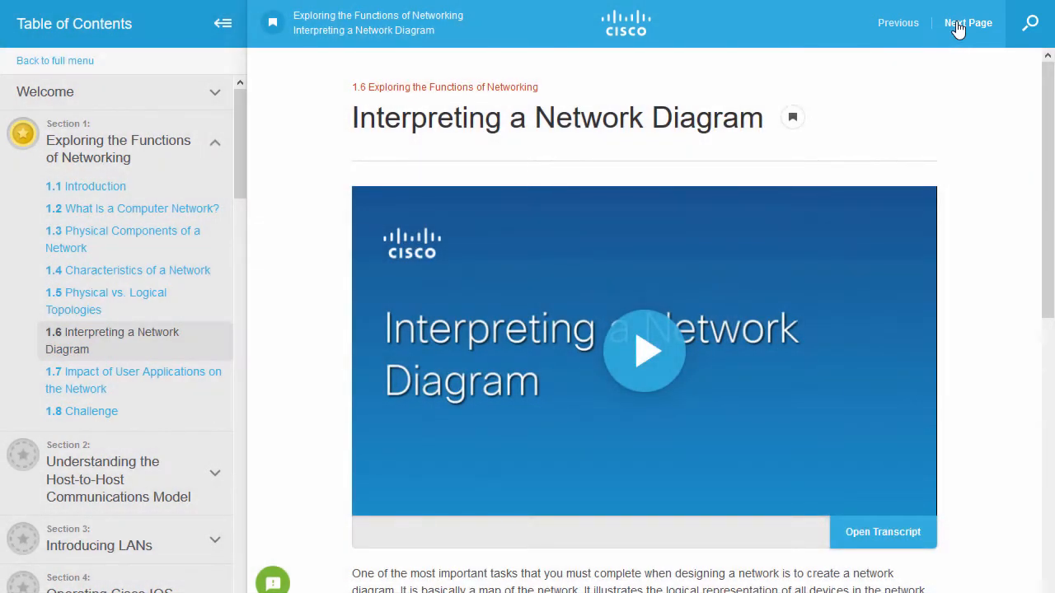
Search the course for 'port security' and go to the 24.3 Port Security result
left_click(1028, 23)
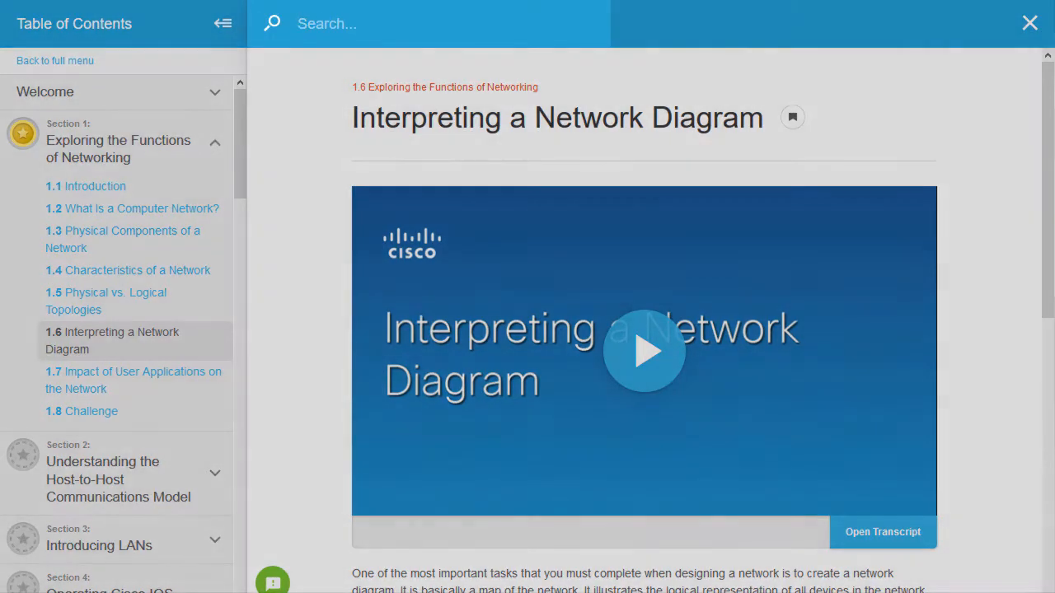
type("port security")
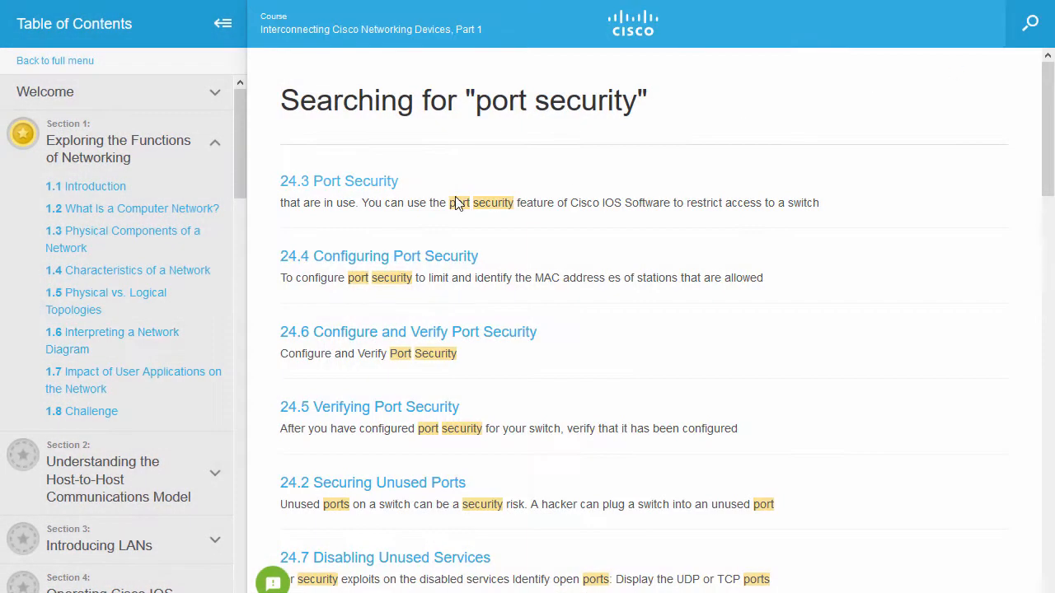
left_click(339, 180)
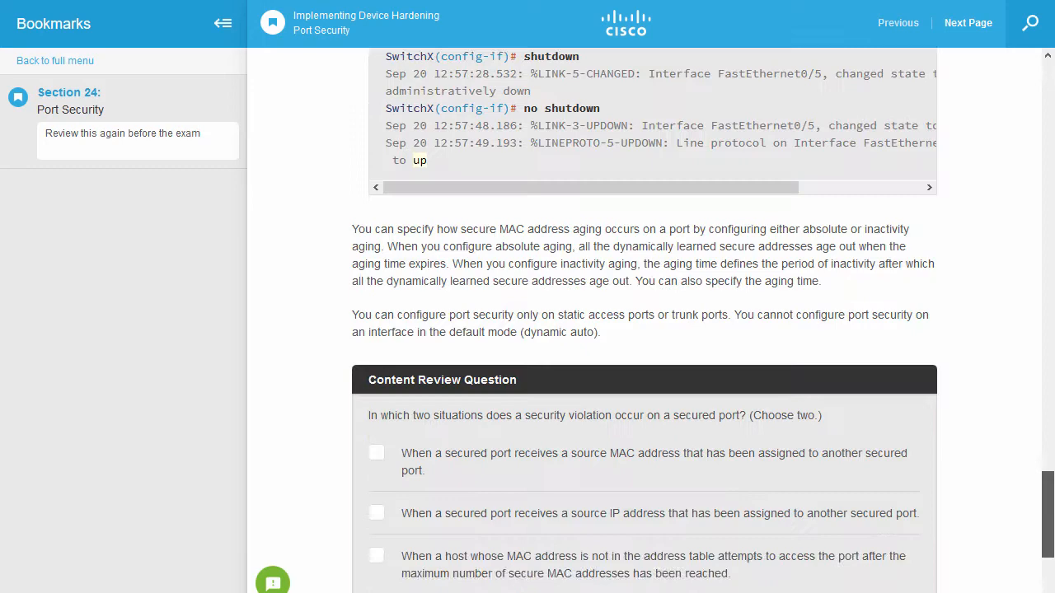
scroll("down", 3)
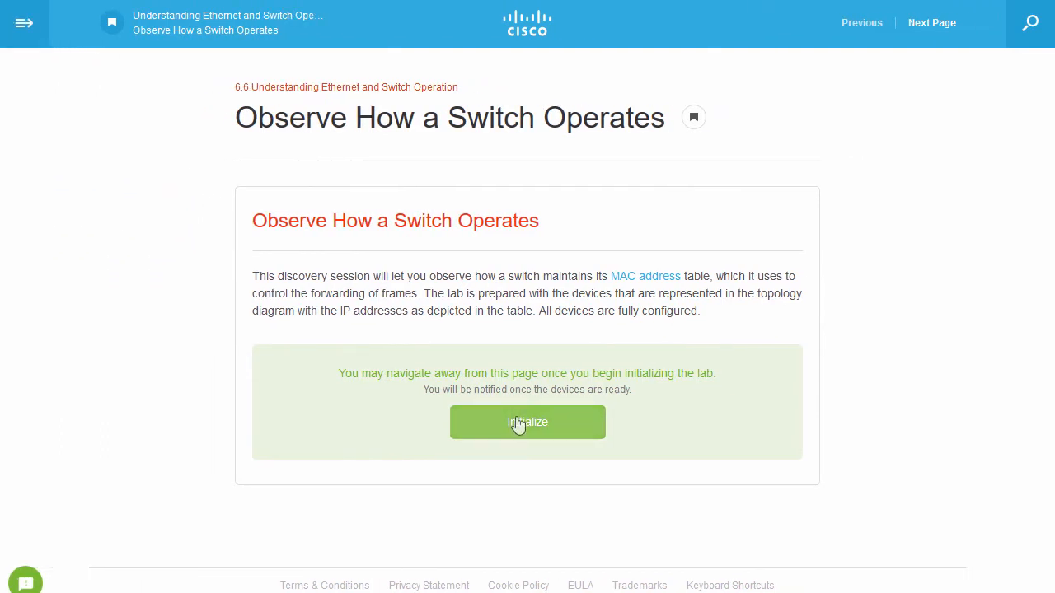
Initialize the 6.6 switch lab devices and launch the lab once ready
left_click(528, 422)
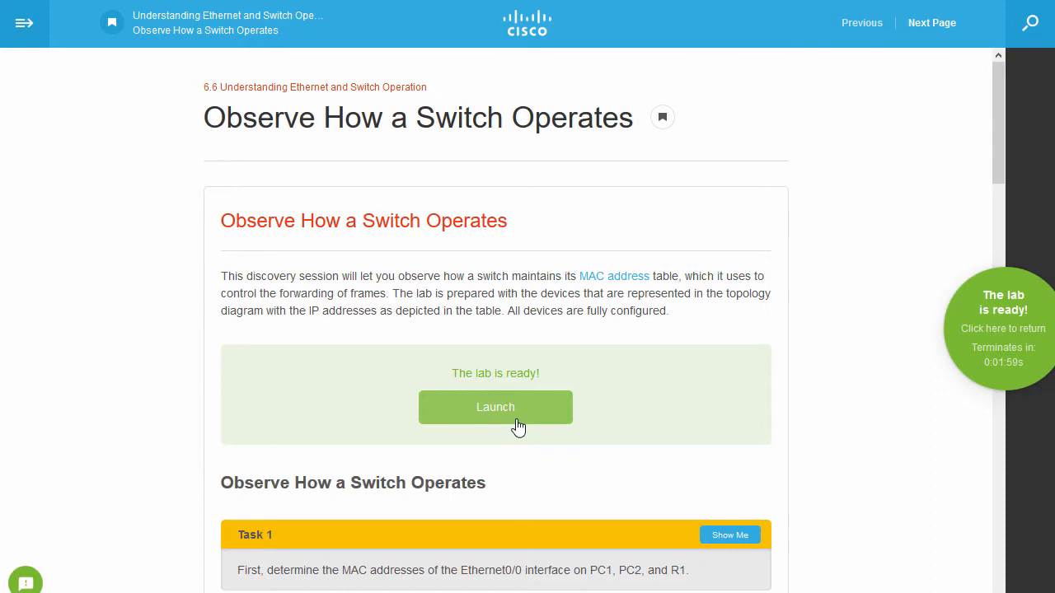
left_click(495, 407)
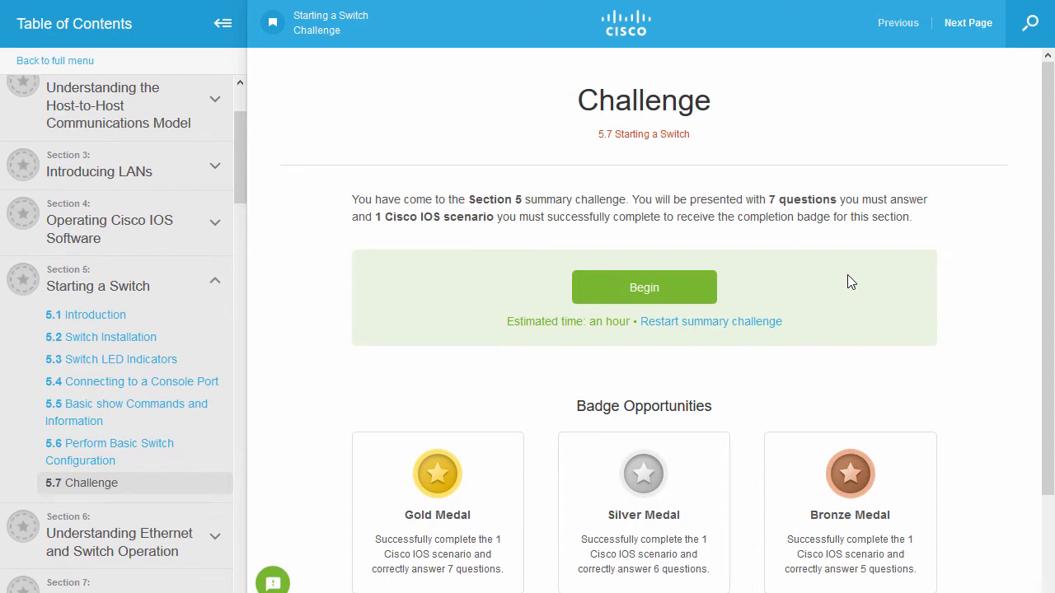
Begin the Section 5 challenge, jump to question 8 and reveal the SW1 hostname task answer with Show Me
left_click(642, 286)
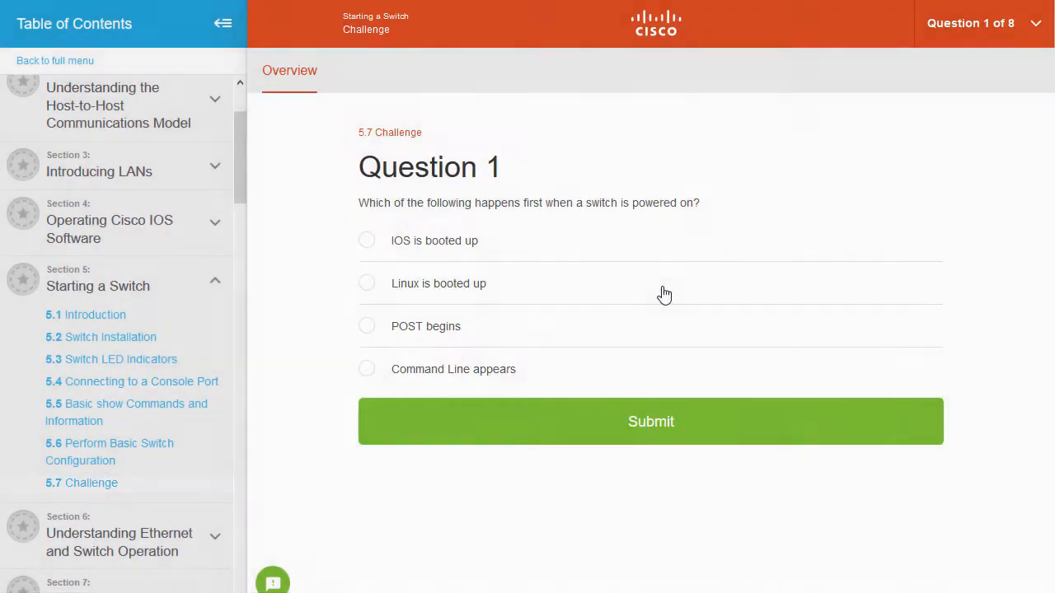
left_click(366, 326)
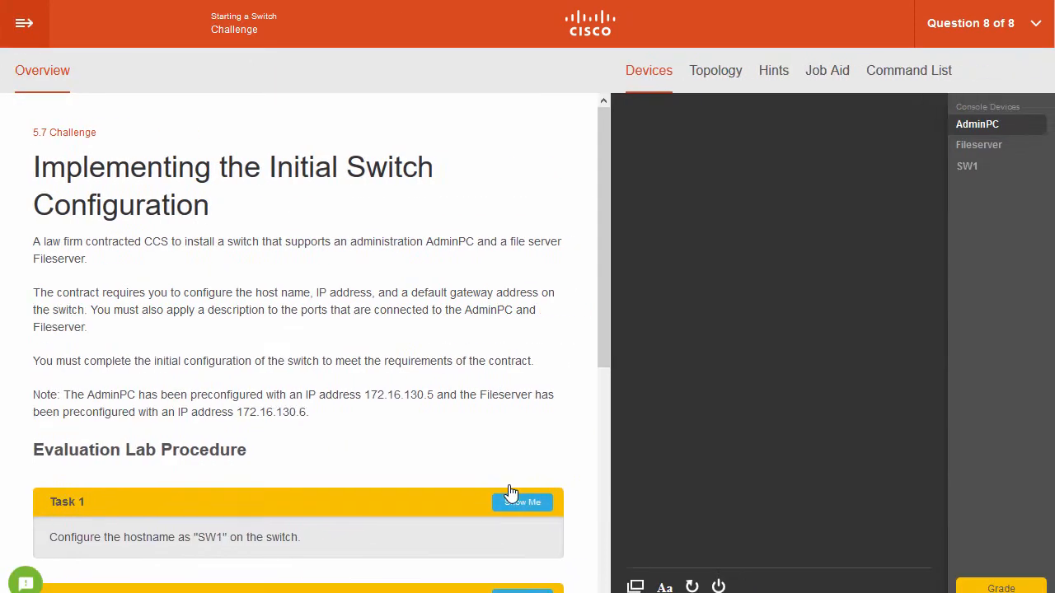
left_click(1000, 589)
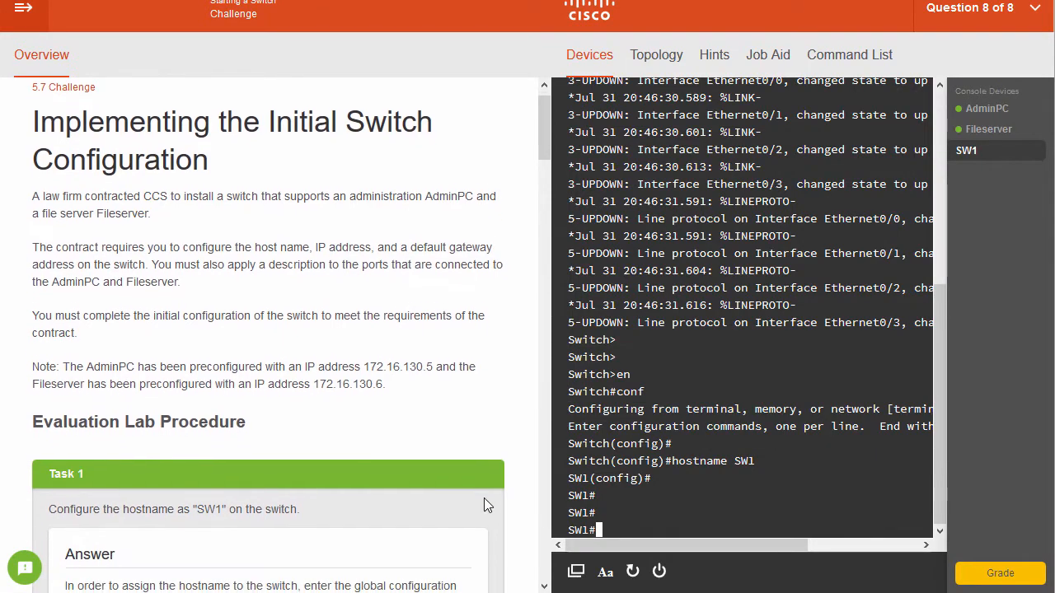
scroll("down", 3)
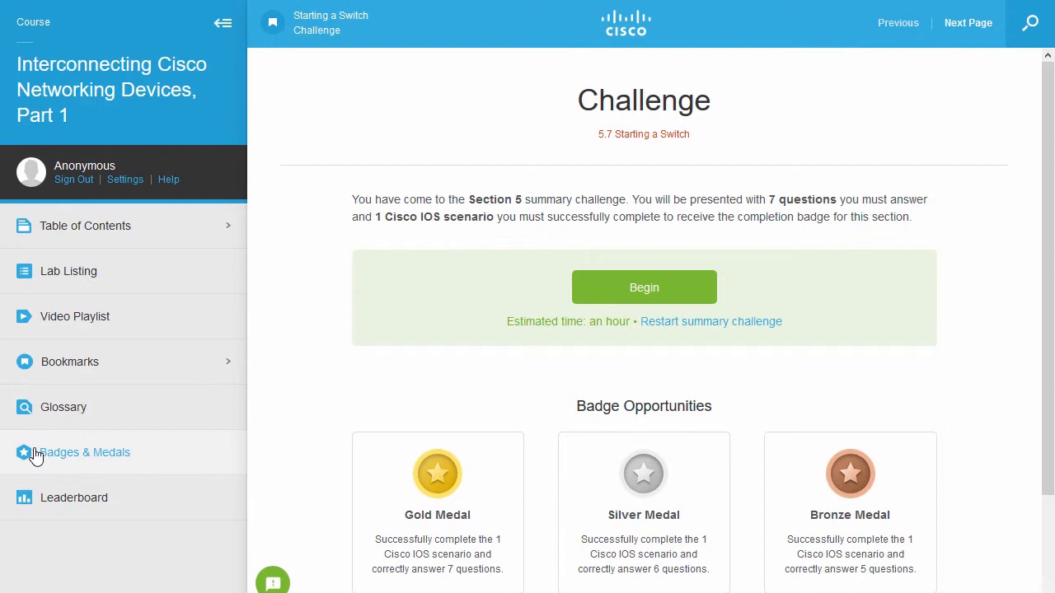
View the Badges & Medals page, then the course Leaderboard for the last 30 days
left_click(86, 452)
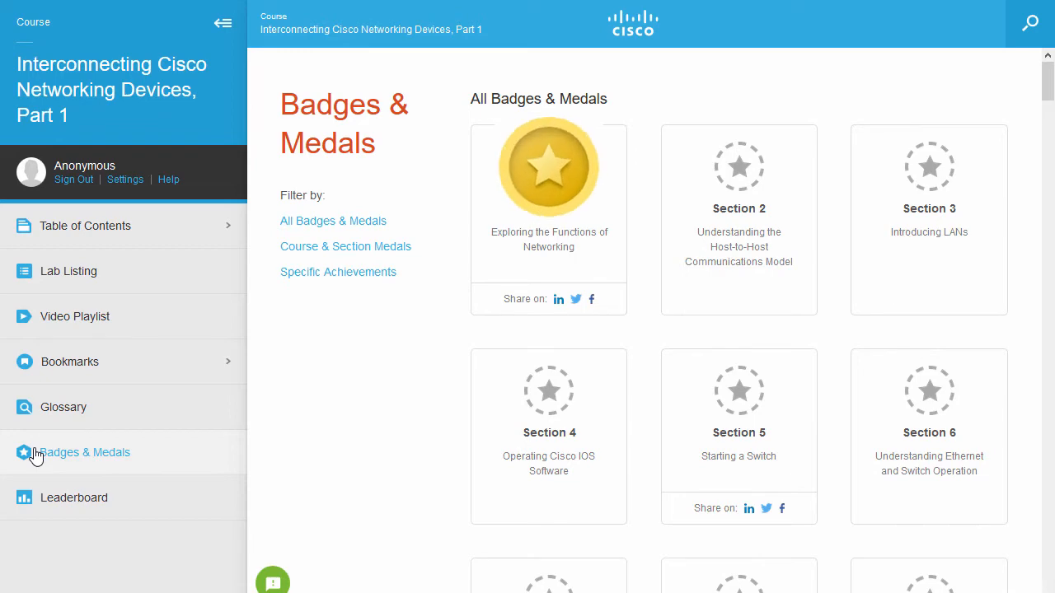
left_click(73, 498)
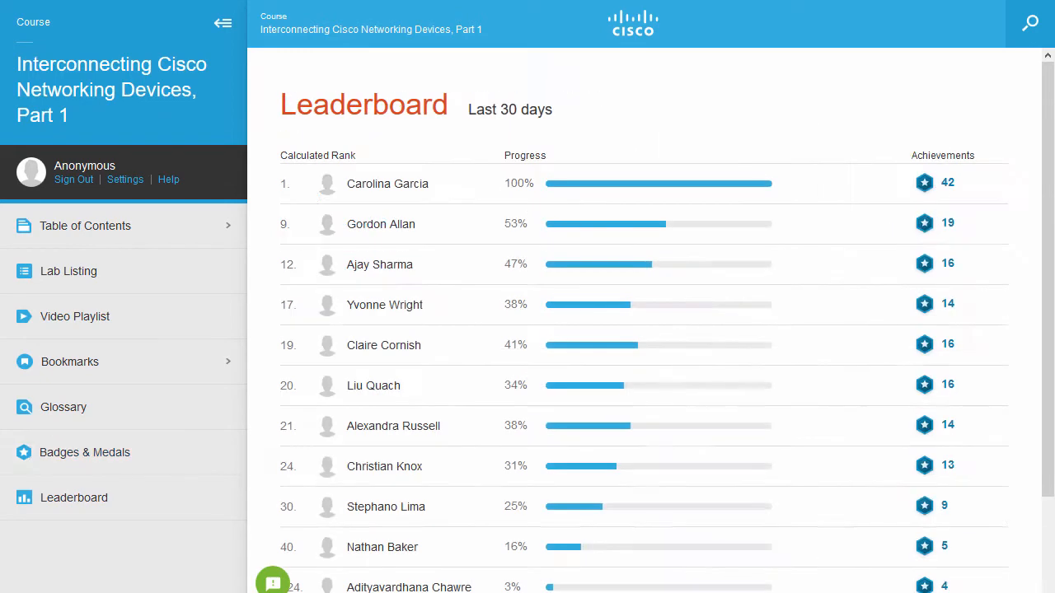